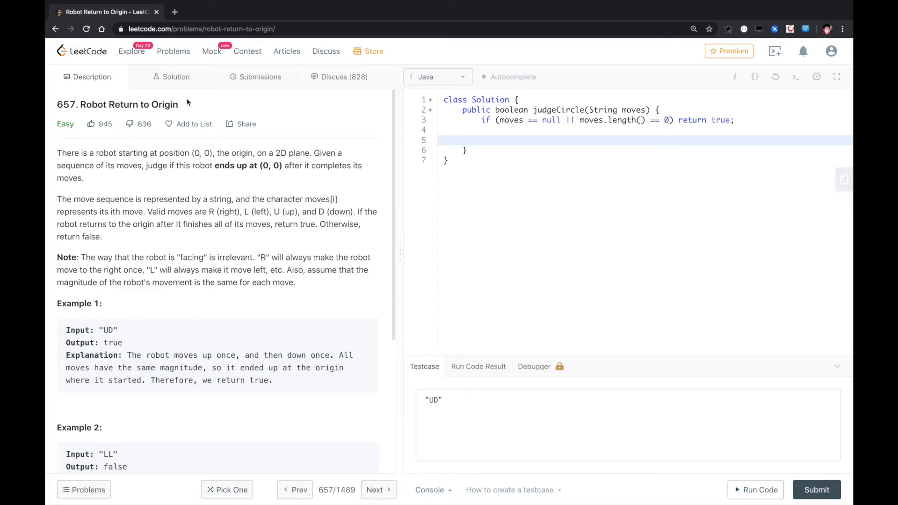
pyautogui.moveTo(185, 104)
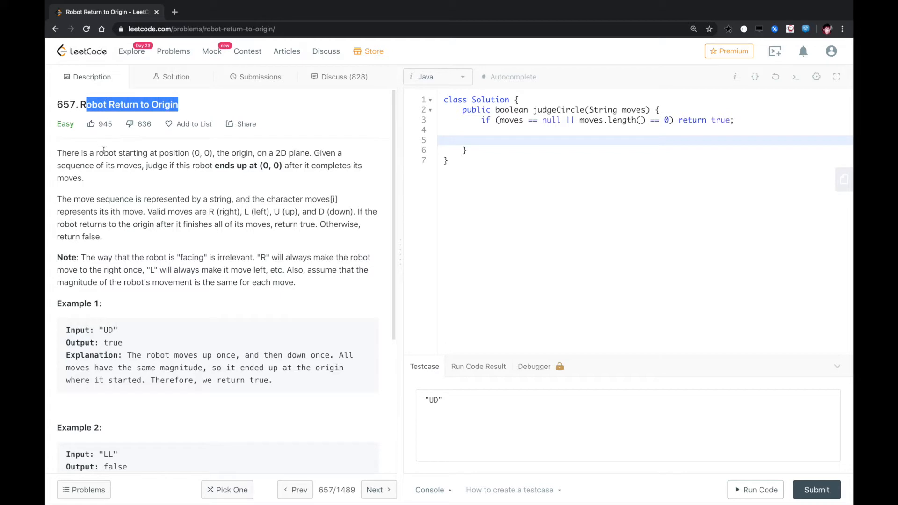
# - Read the Robot Return to Origin statement, highlighting the move-sequence and equal-magnitude sentences
pyautogui.moveTo(97, 152); pyautogui.dragTo(200, 153)
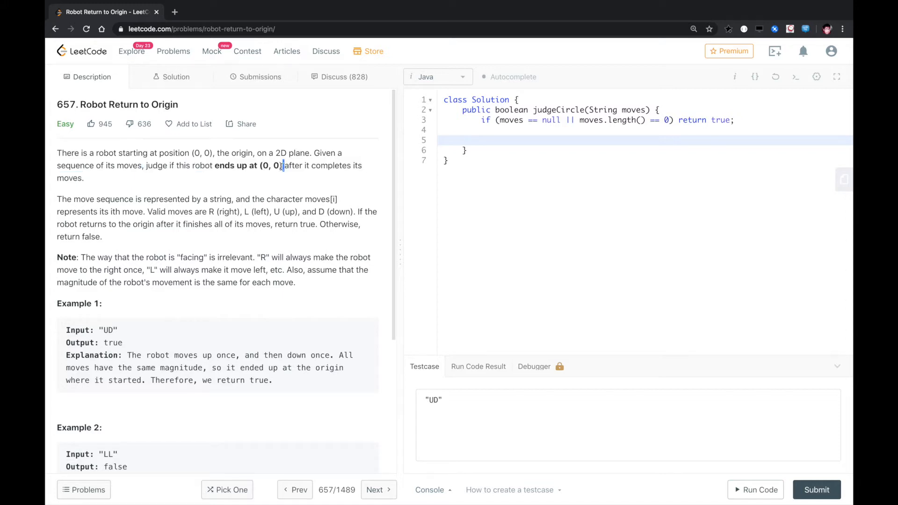
pyautogui.doubleClick(269, 166)
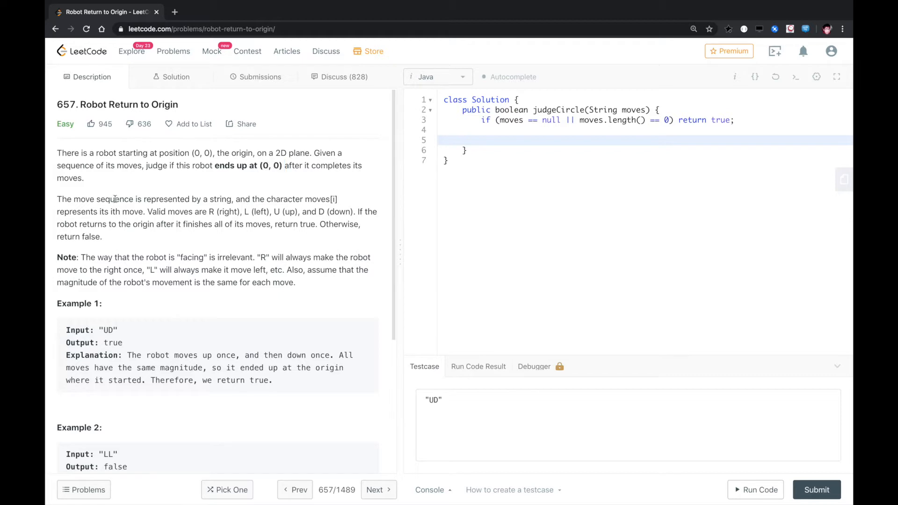
pyautogui.moveTo(114, 198); pyautogui.dragTo(194, 211)
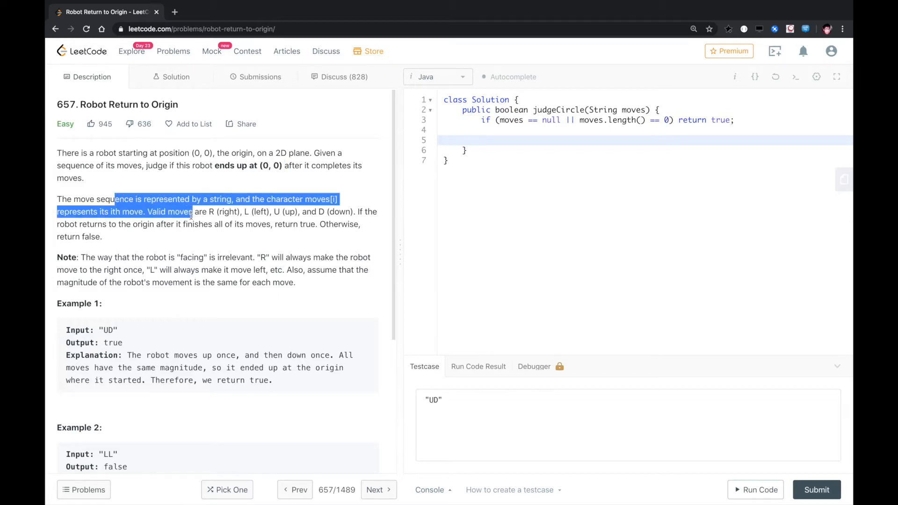
pyautogui.click(189, 215)
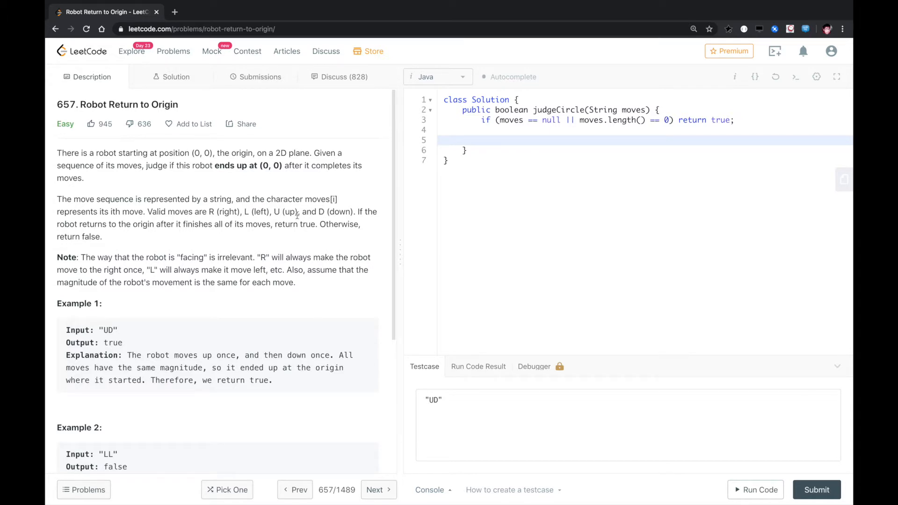
pyautogui.moveTo(203, 238)
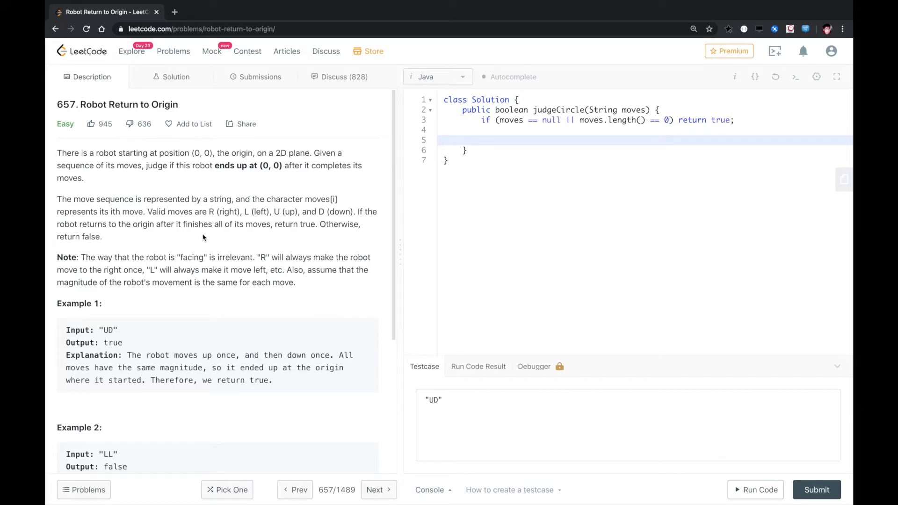
pyautogui.moveTo(200, 259)
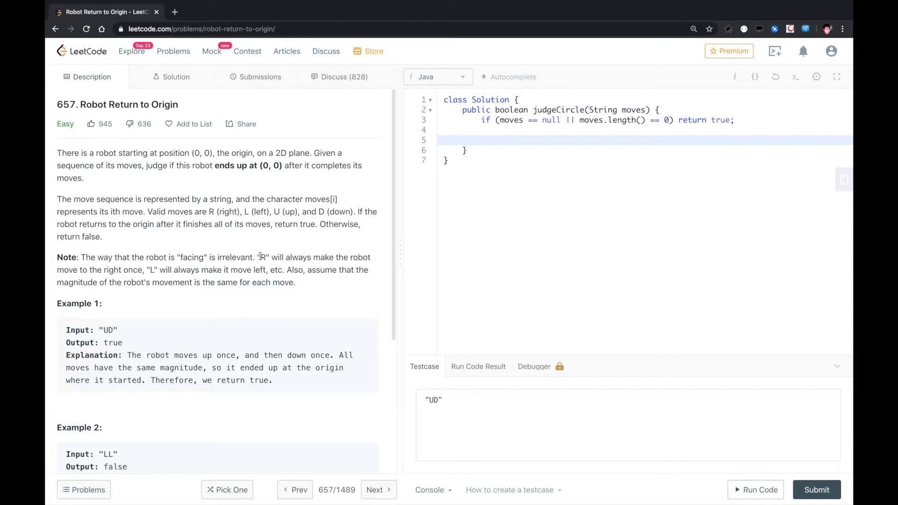
pyautogui.moveTo(265, 269)
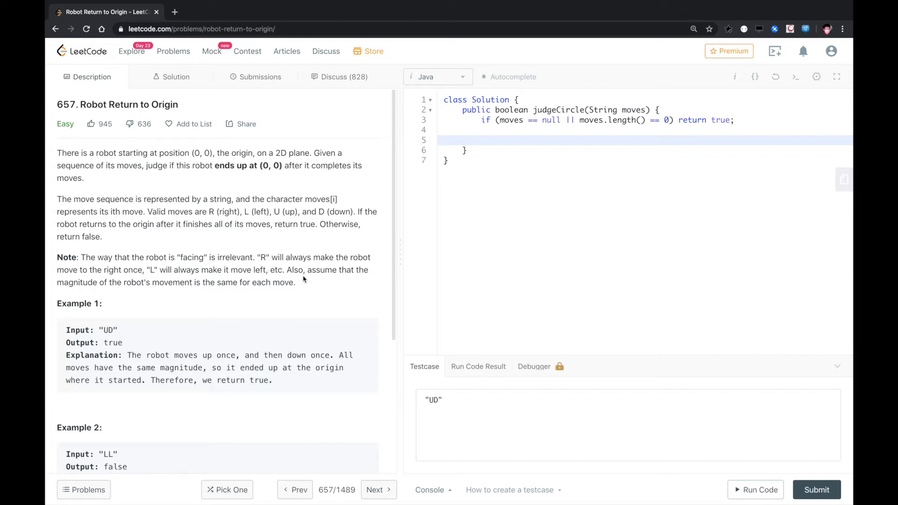
pyautogui.moveTo(252, 282)
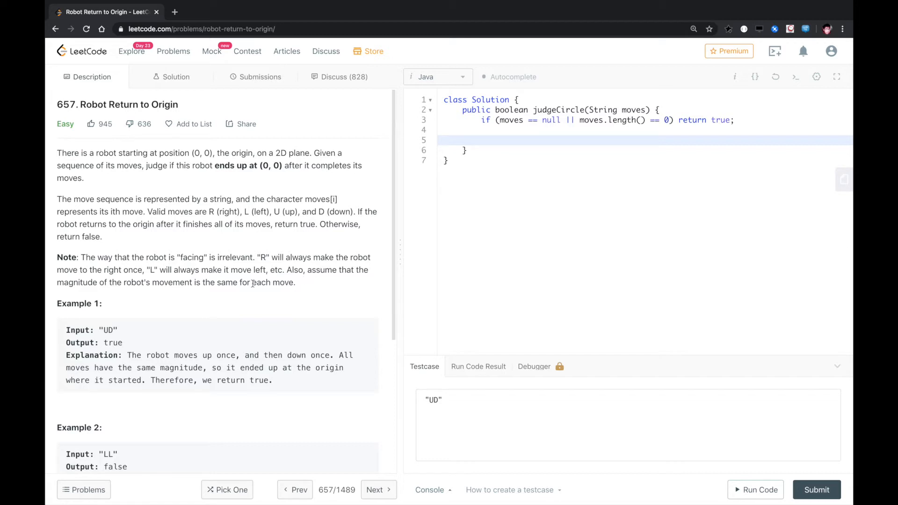
pyautogui.moveTo(180, 282); pyautogui.dragTo(277, 282)
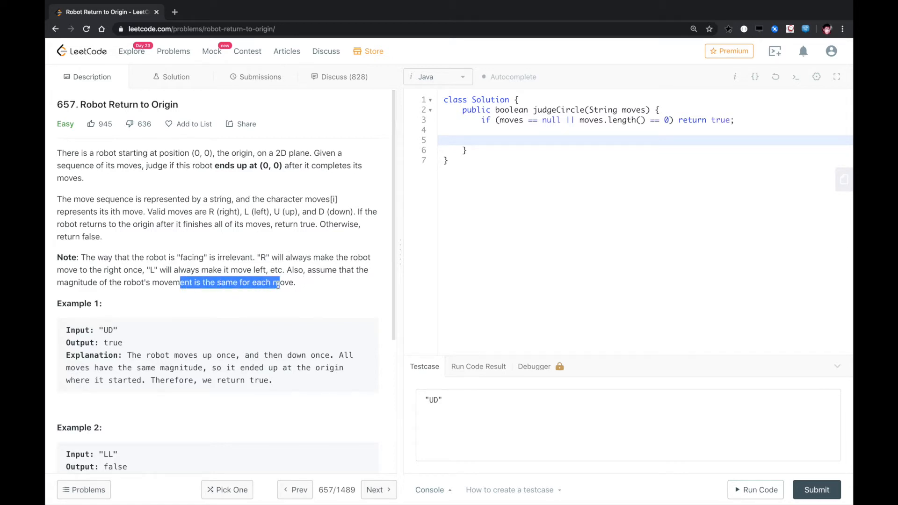
pyautogui.scroll(-3)
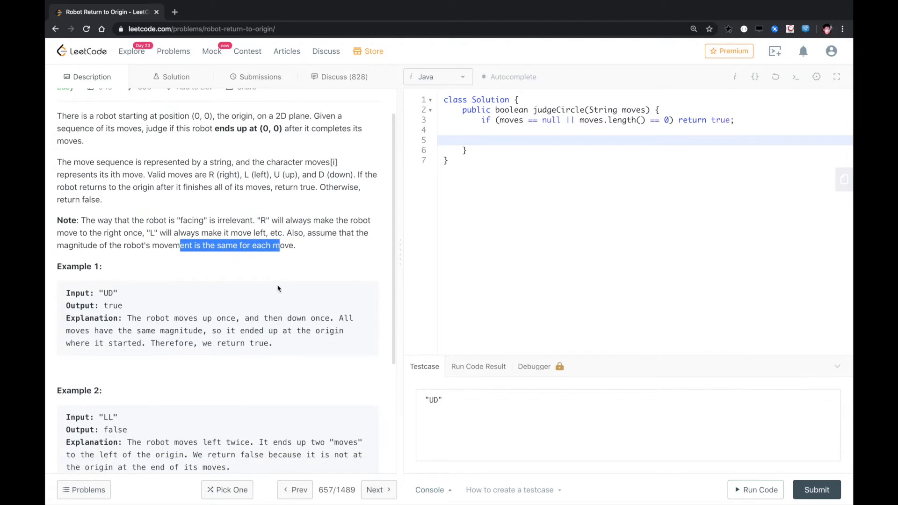
pyautogui.moveTo(225, 316)
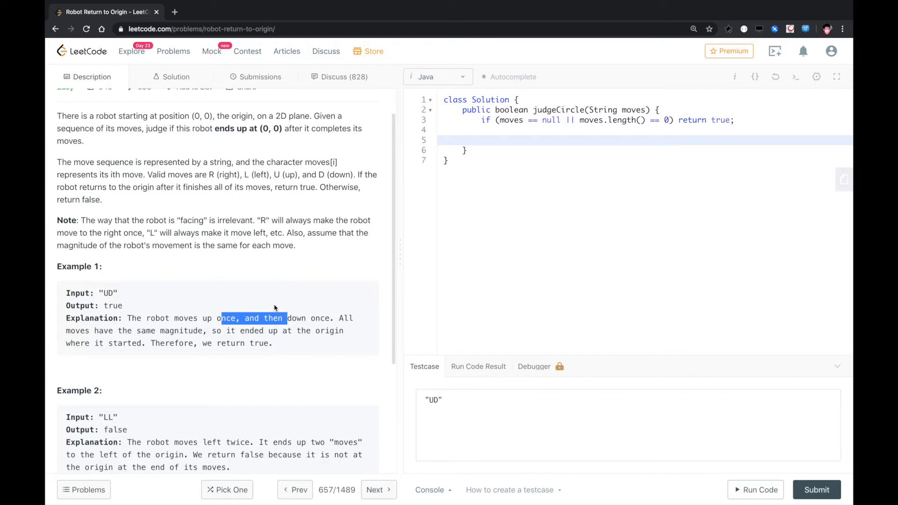
pyautogui.scroll(-3)
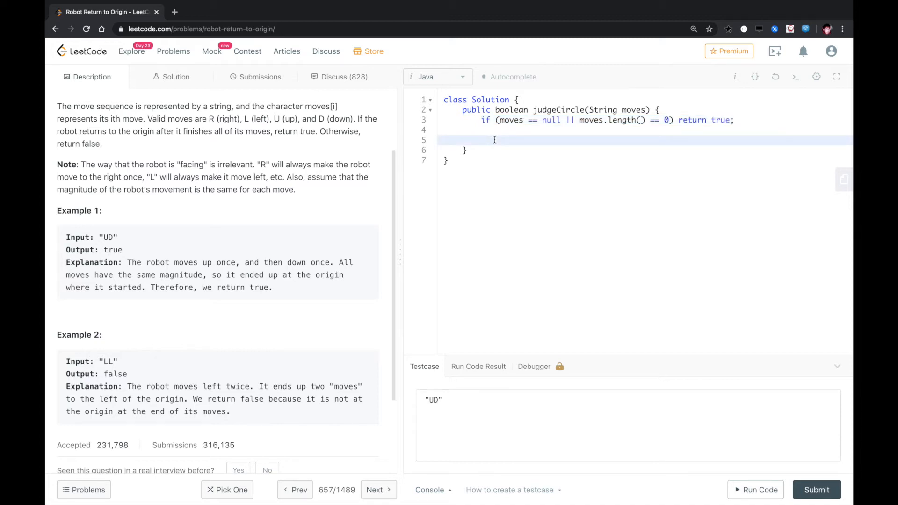
# - Add the check `if (moves.length() % 2 != 0) return false;` after the null-or-empty guard
pyautogui.write('if (')
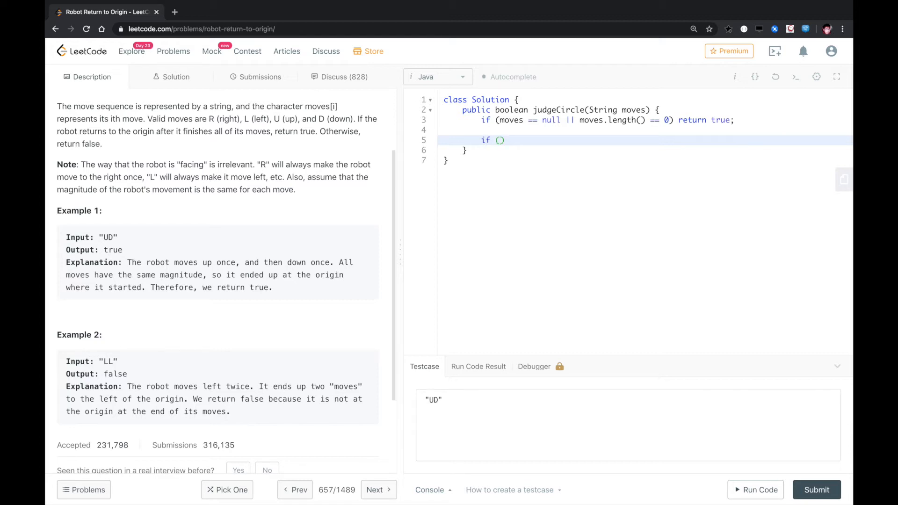
pyautogui.write('moves.length')
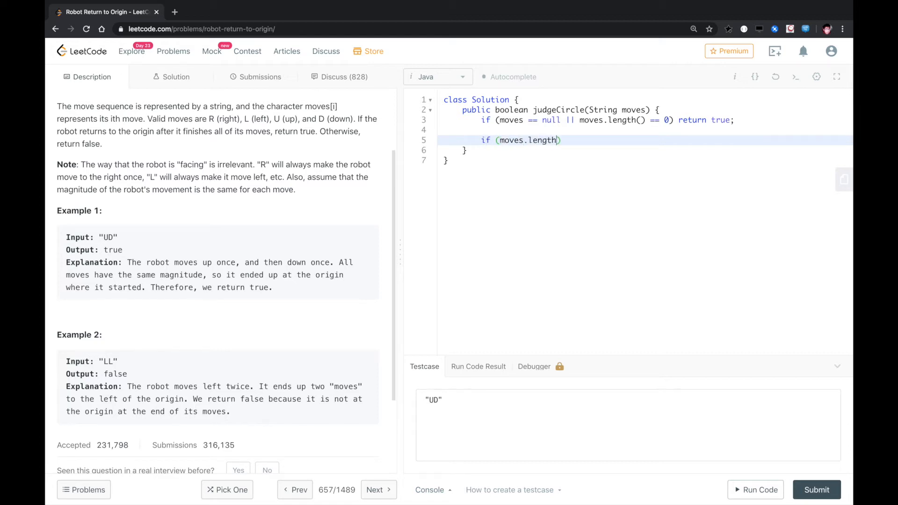
pyautogui.write('()')
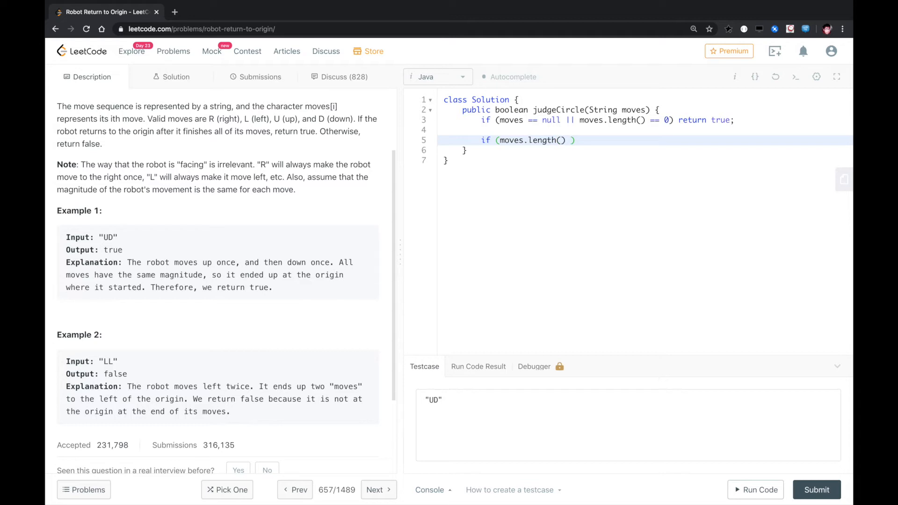
pyautogui.write('% 2')
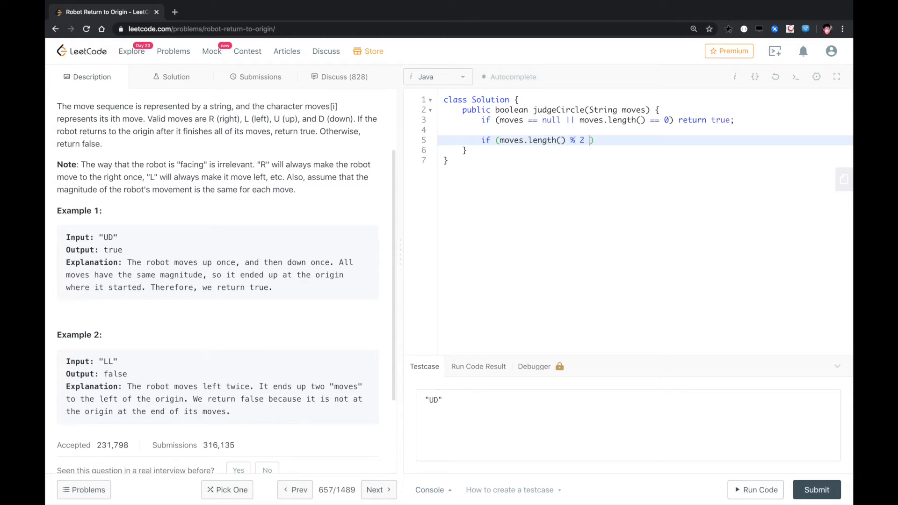
pyautogui.write('!= 0')
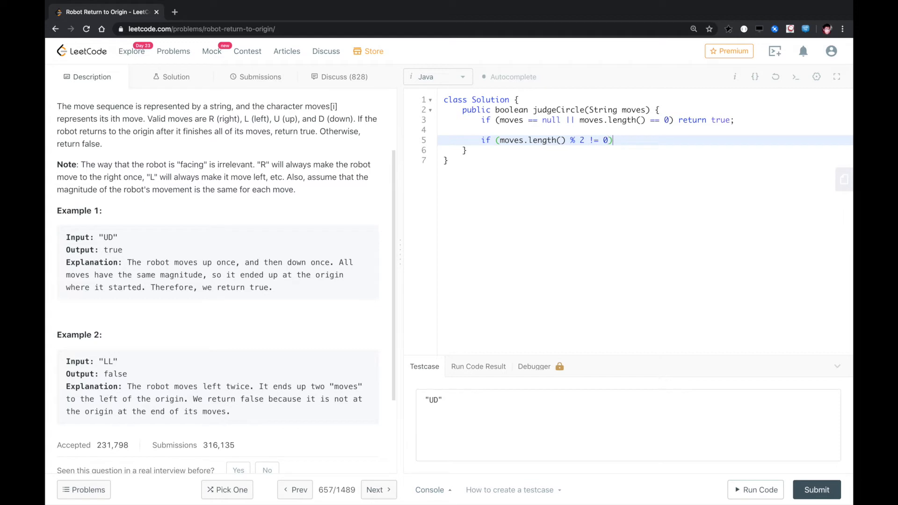
pyautogui.write('return false')
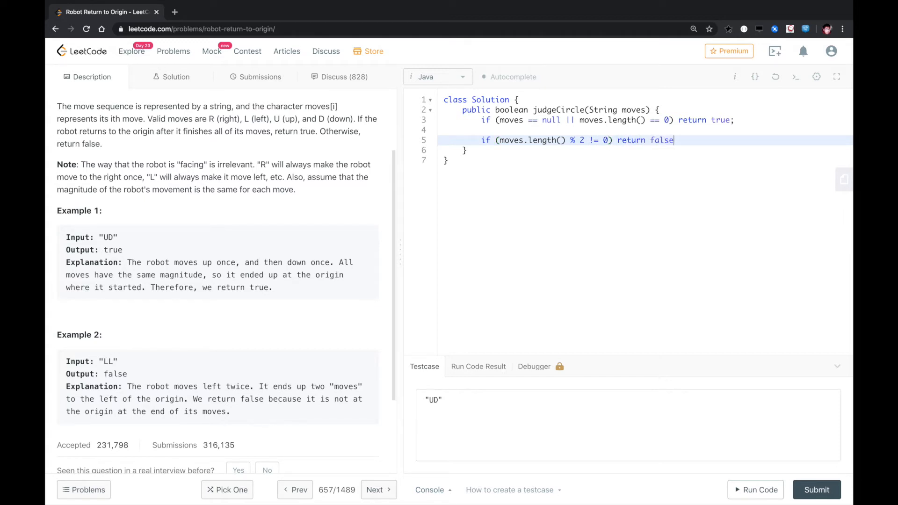
pyautogui.press('enter')
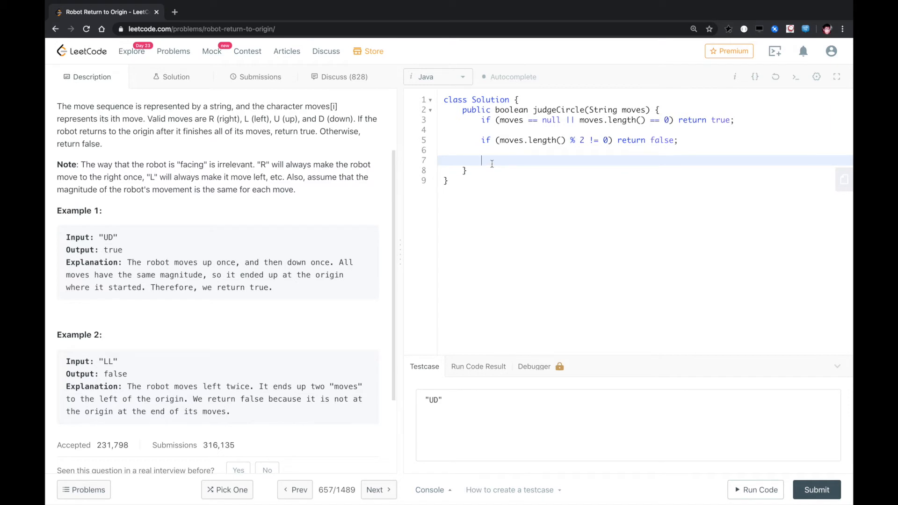
pyautogui.doubleClick(633, 109)
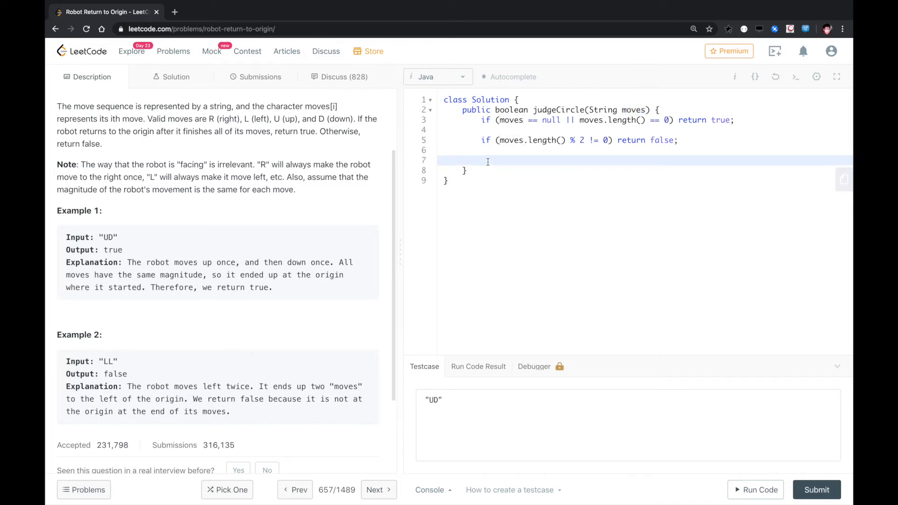
pyautogui.click(483, 160)
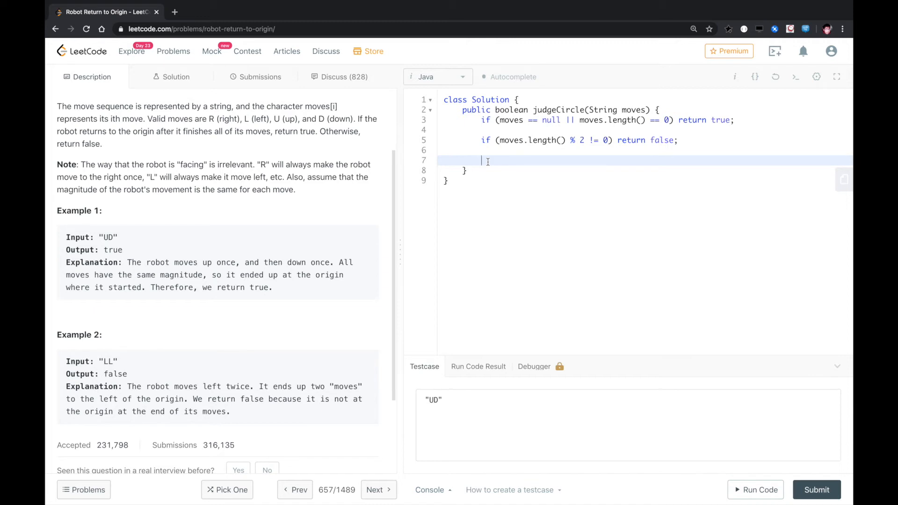
# - Declare int h = 0, v = 0 and write the for loop header over i < moves.length()
pyautogui.write('int')
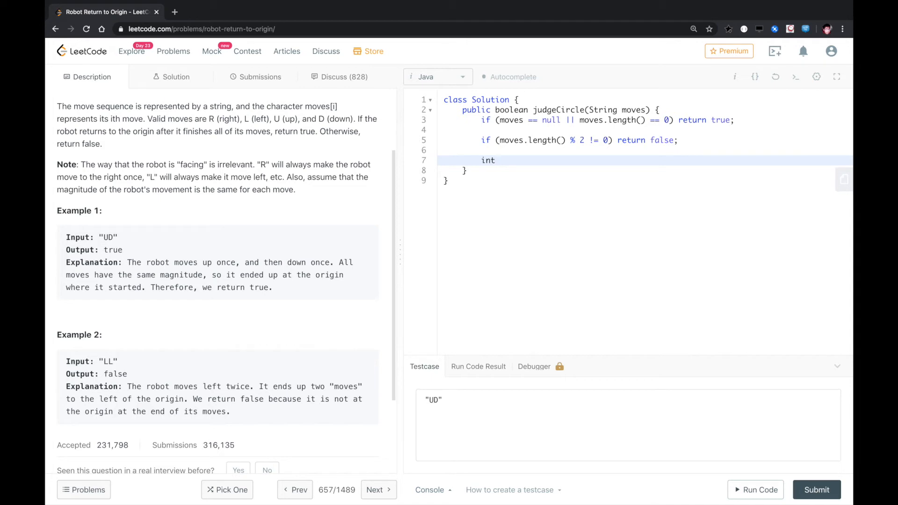
pyautogui.write('ho')
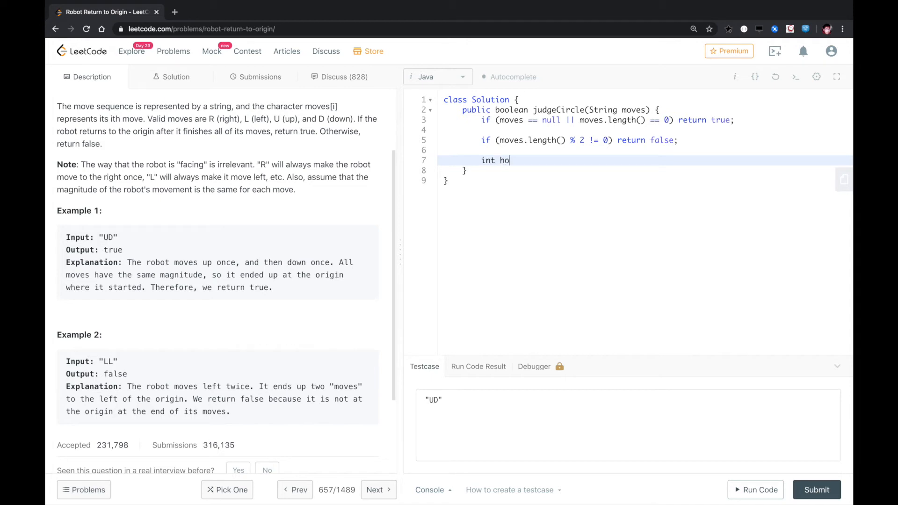
pyautogui.press('Backspace')
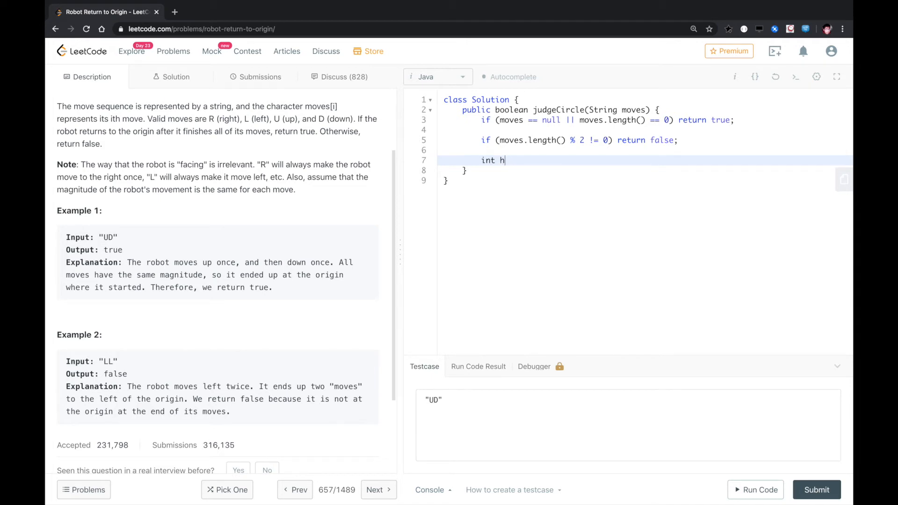
pyautogui.write('= 0,')
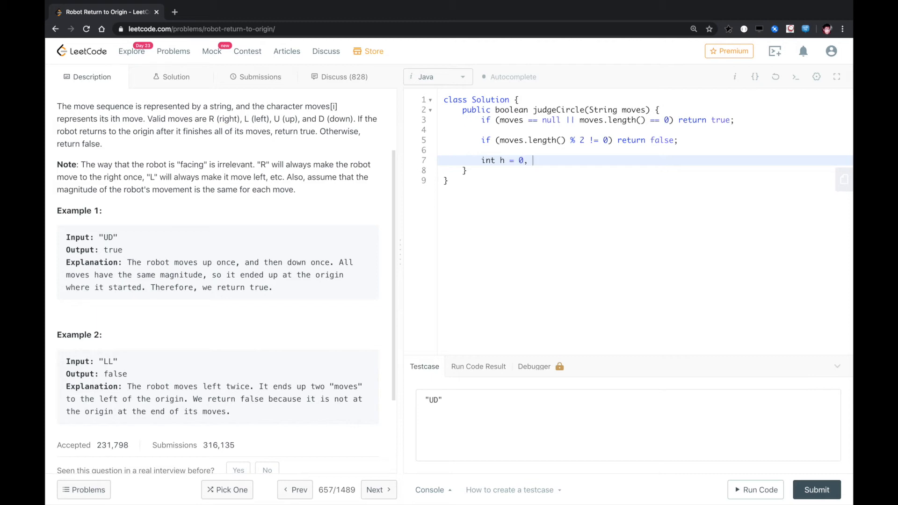
pyautogui.write('v = 0;')
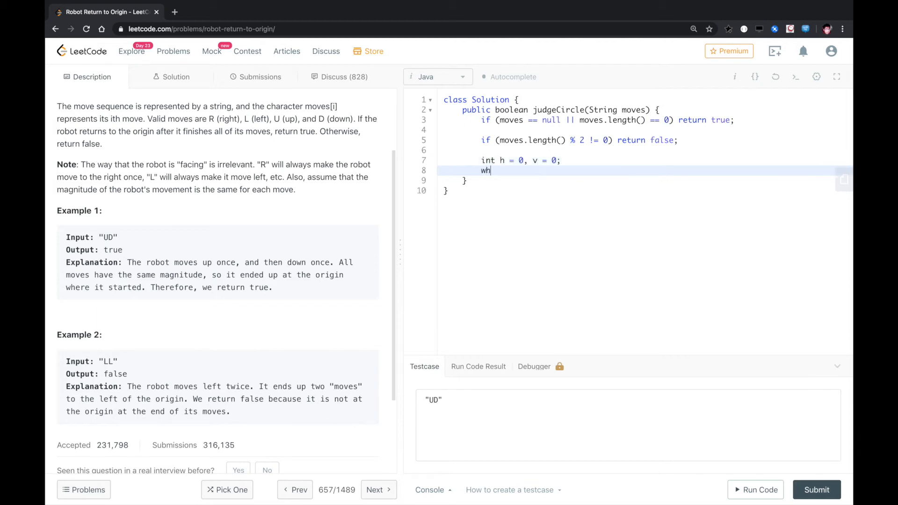
pyautogui.write('for(int i')
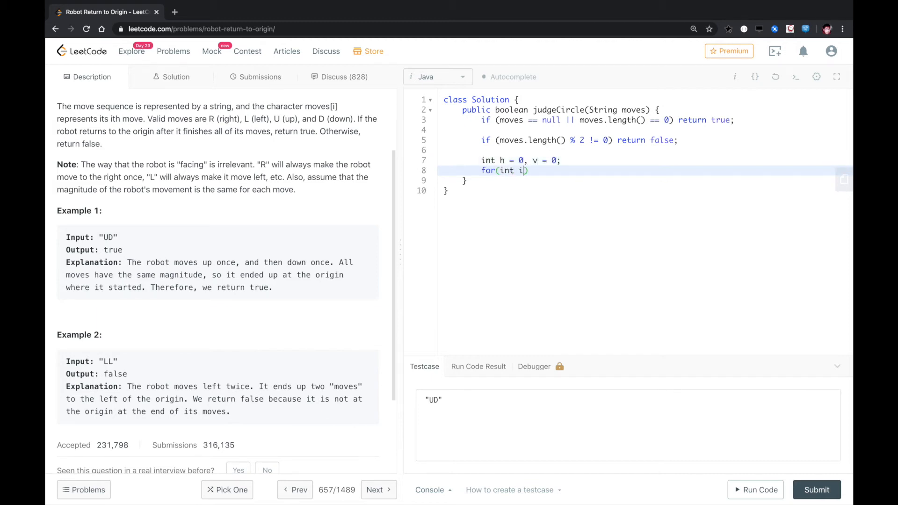
pyautogui.write('=0;i')
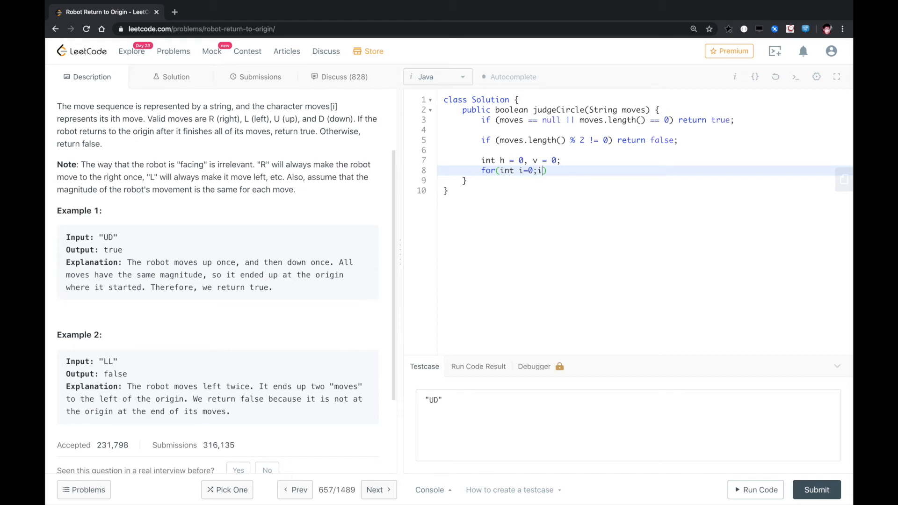
pyautogui.write('<movs.leng')
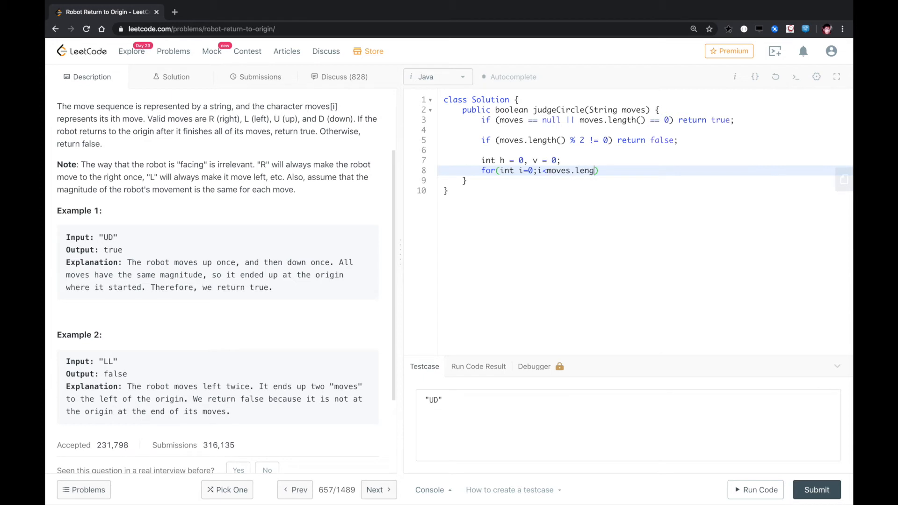
pyautogui.write('th();i')
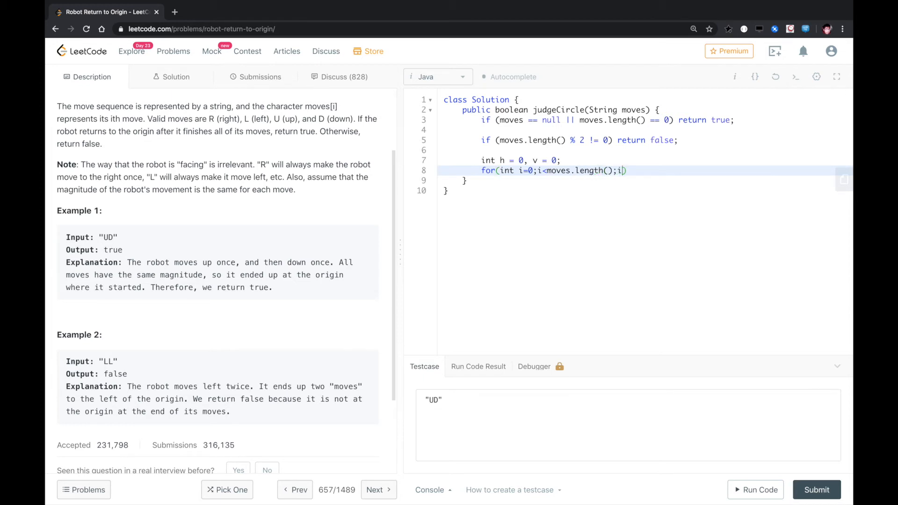
pyautogui.write('++) {')
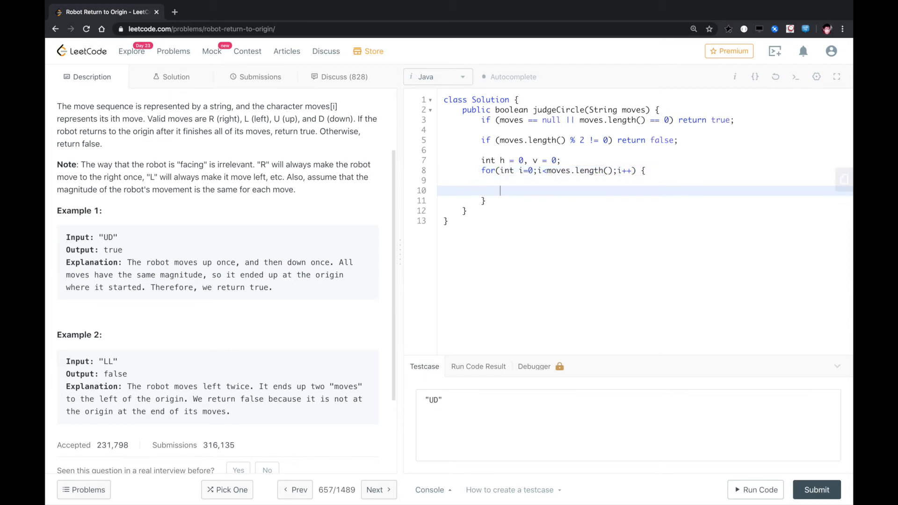
# - Inside the loop, make charAt(i) 'U' do v++ and 'D' do v--
pyautogui.write('if (')
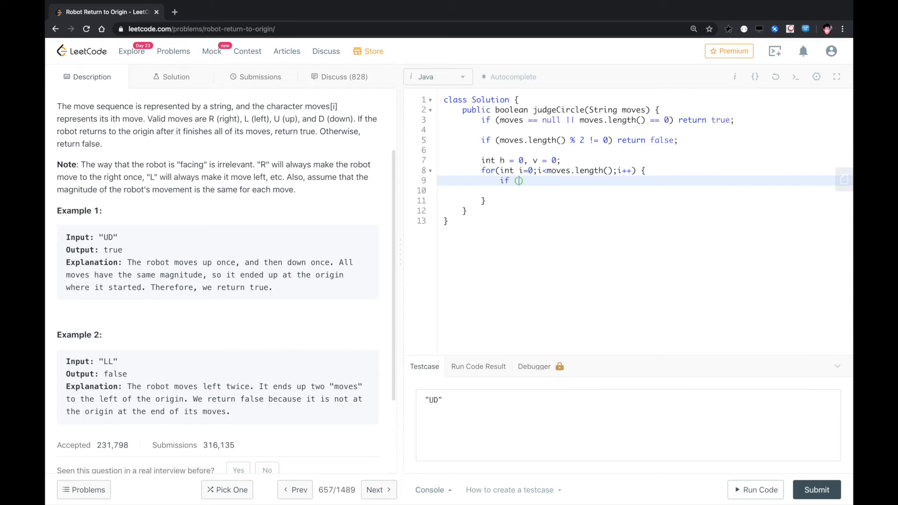
pyautogui.write('moves.charAt(')
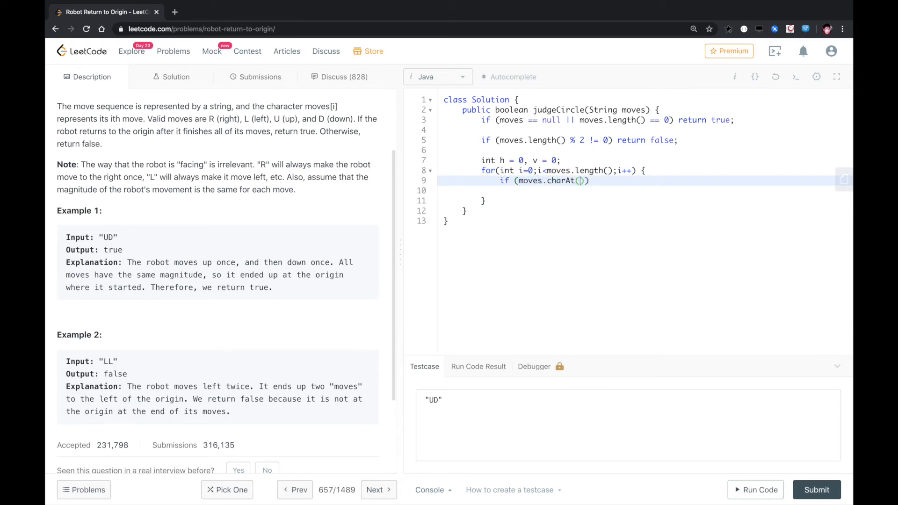
pyautogui.write('i) == )')
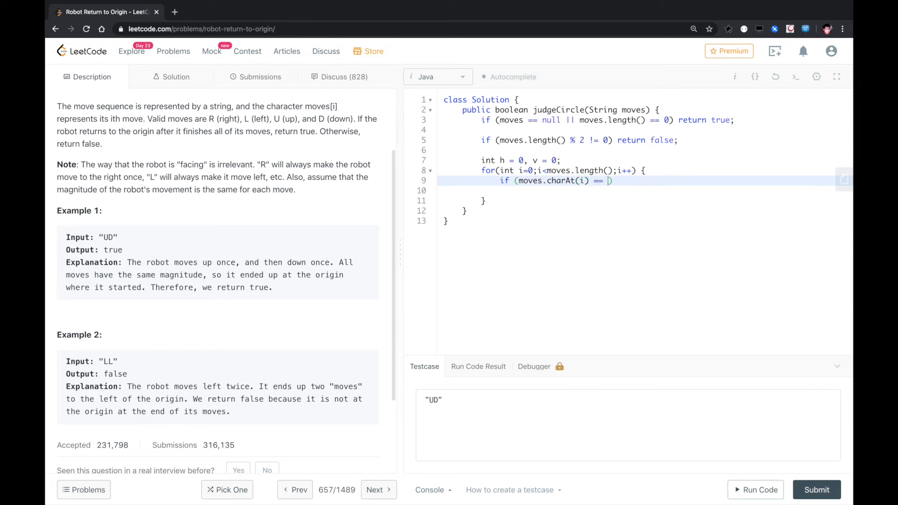
pyautogui.write("'")
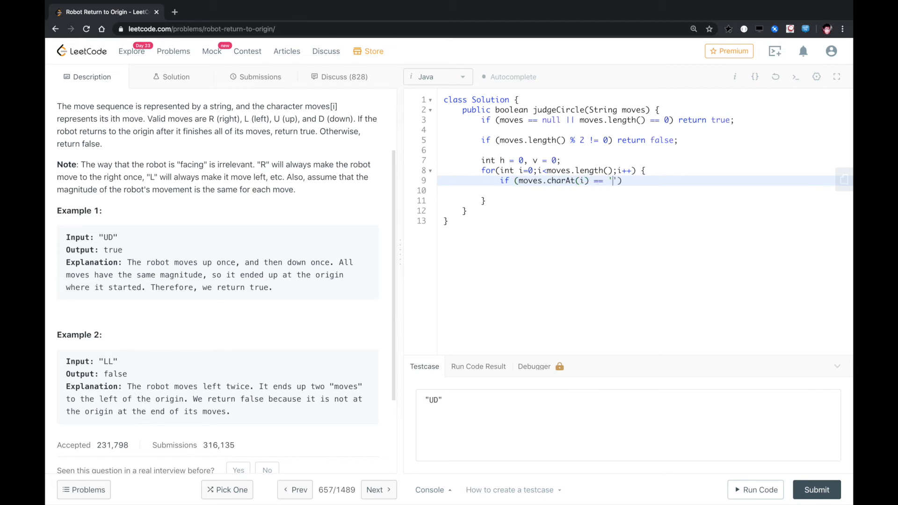
pyautogui.write('U')
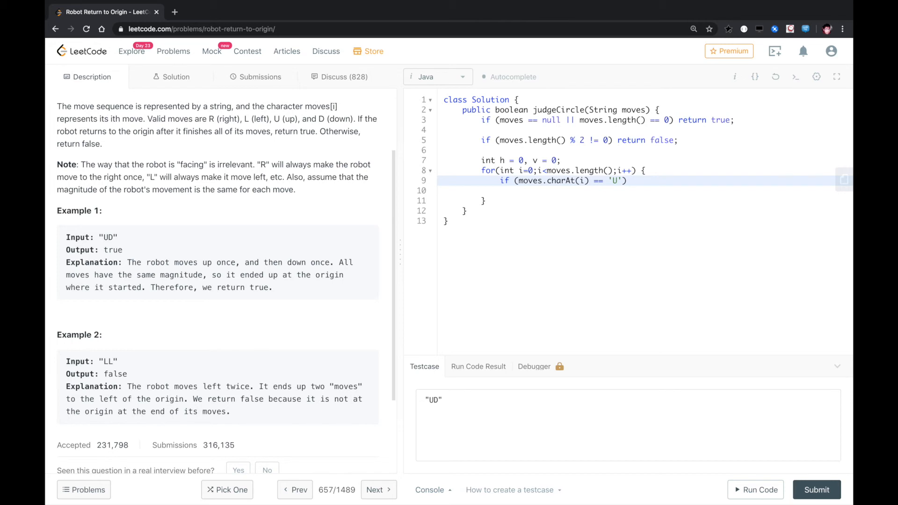
pyautogui.write('v++')
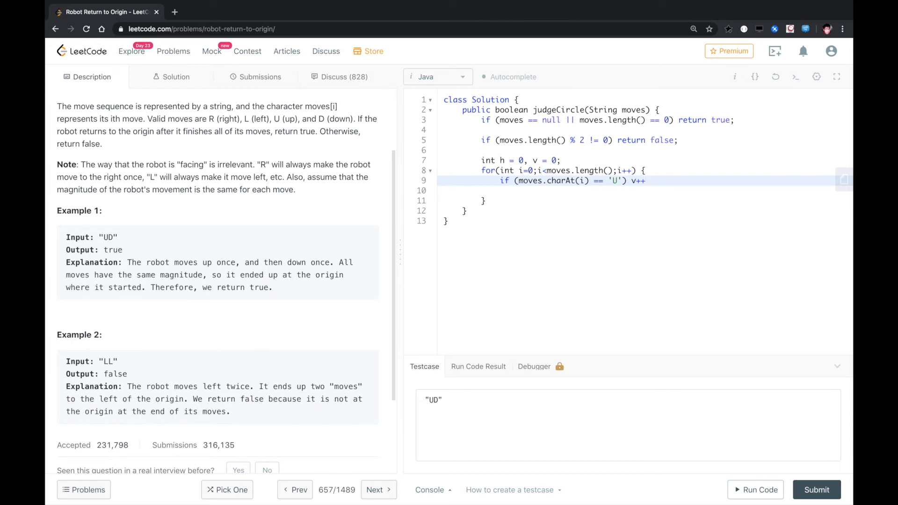
pyautogui.write('else if (moves')
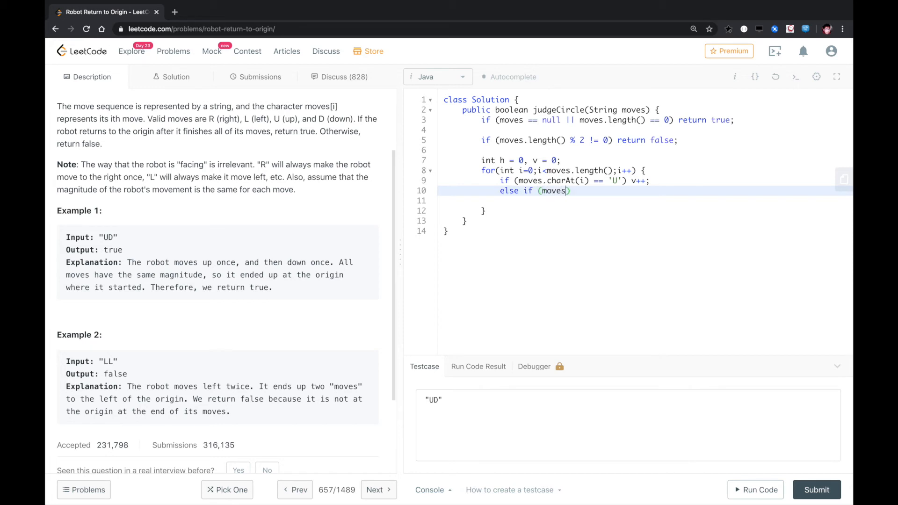
pyautogui.write('.charAt(i')
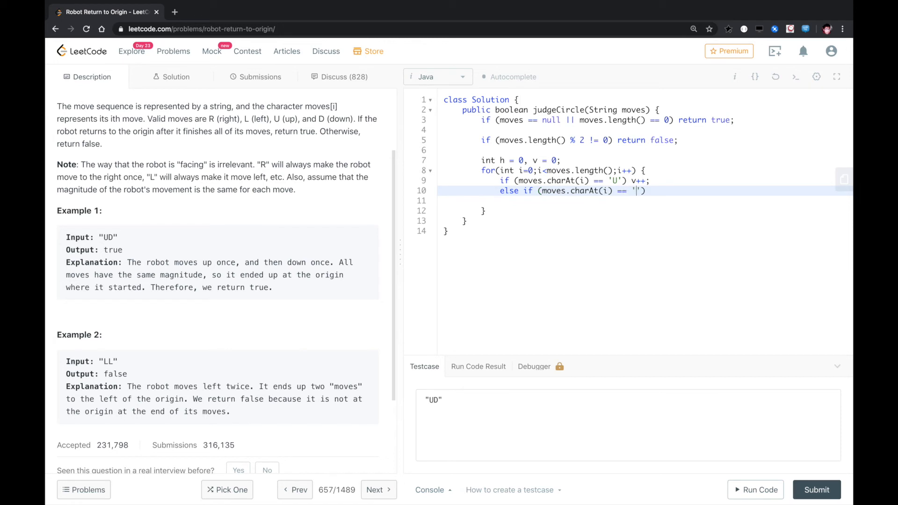
pyautogui.write('D')
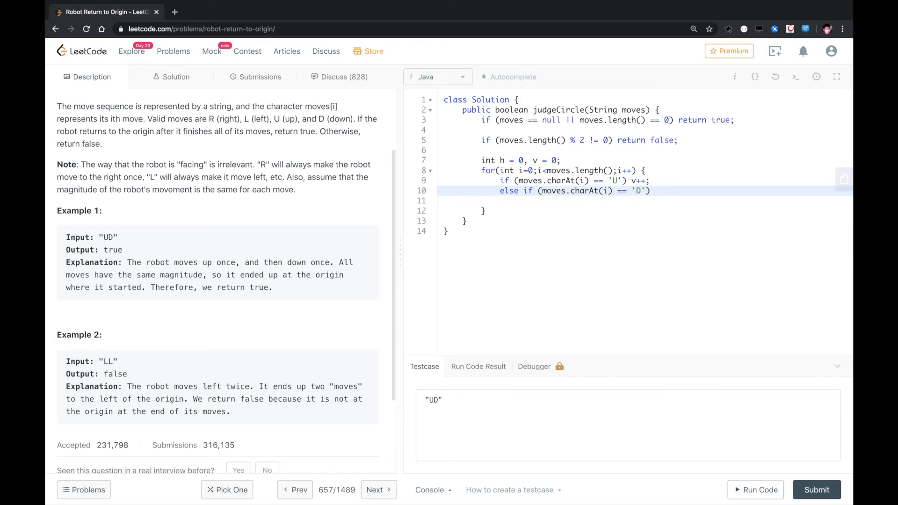
pyautogui.write('v--;')
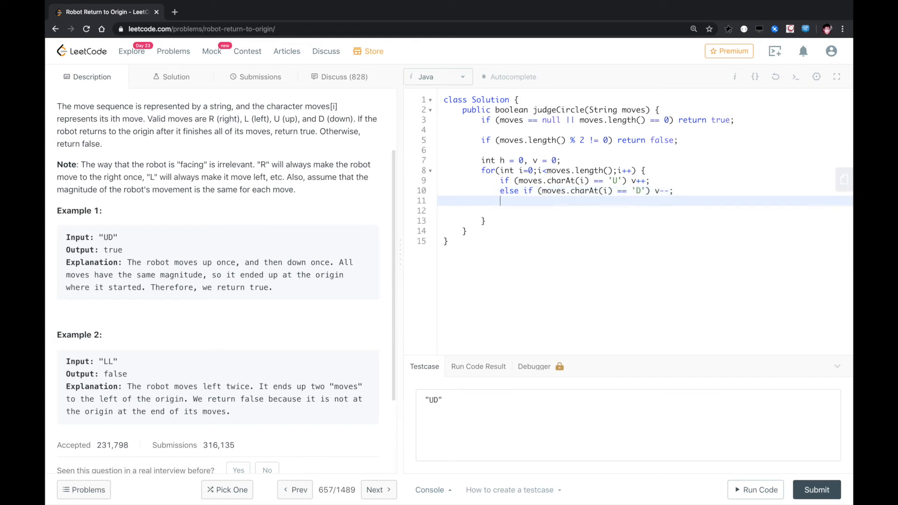
# - Add the else-if branches so 'L' does h-- and 'R' does h++
pyautogui.write('else if (moves.charAt(i')
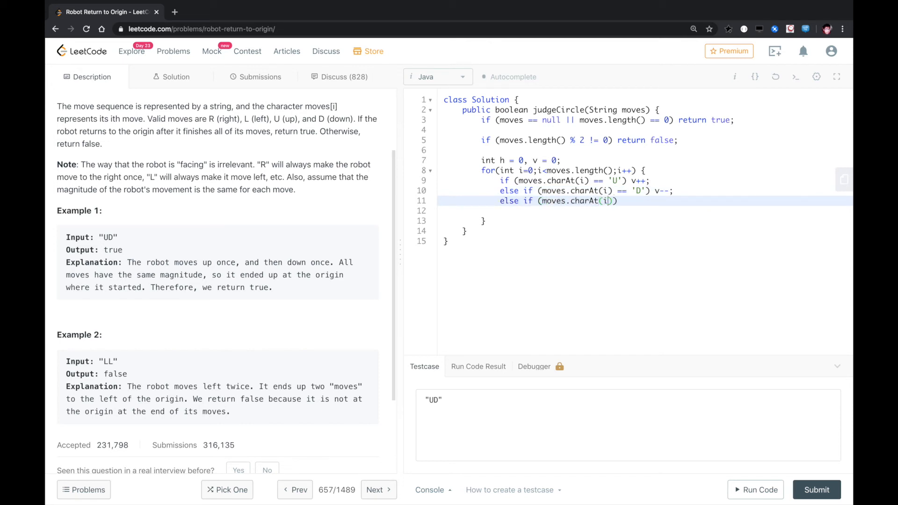
pyautogui.write("== ''")
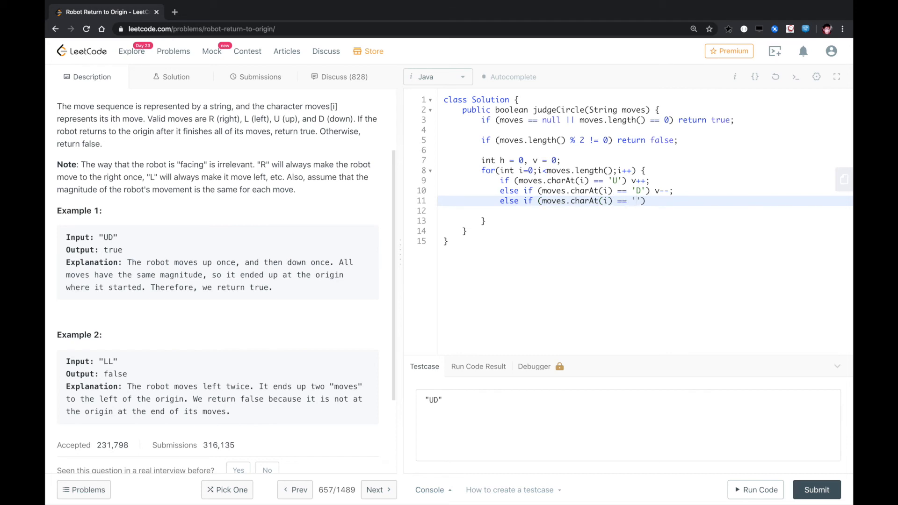
pyautogui.write('L')
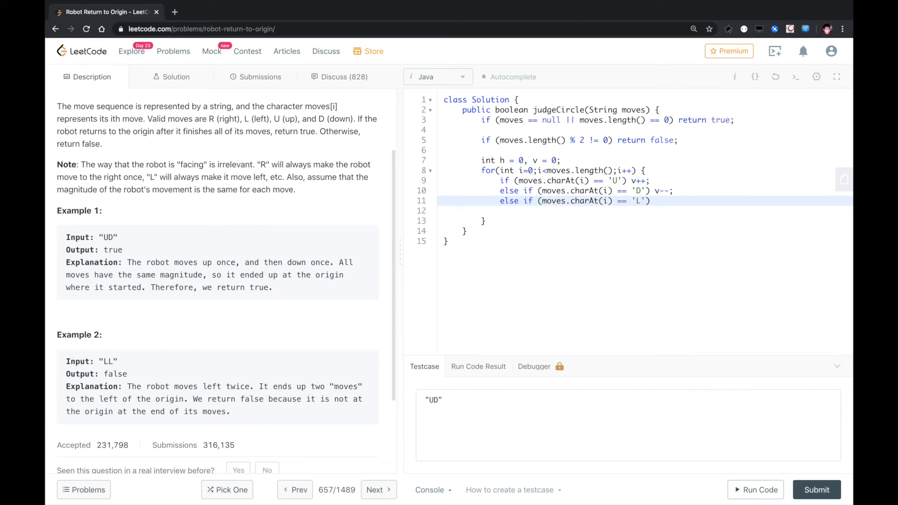
pyautogui.write('h--;')
pyautogui.write('el')
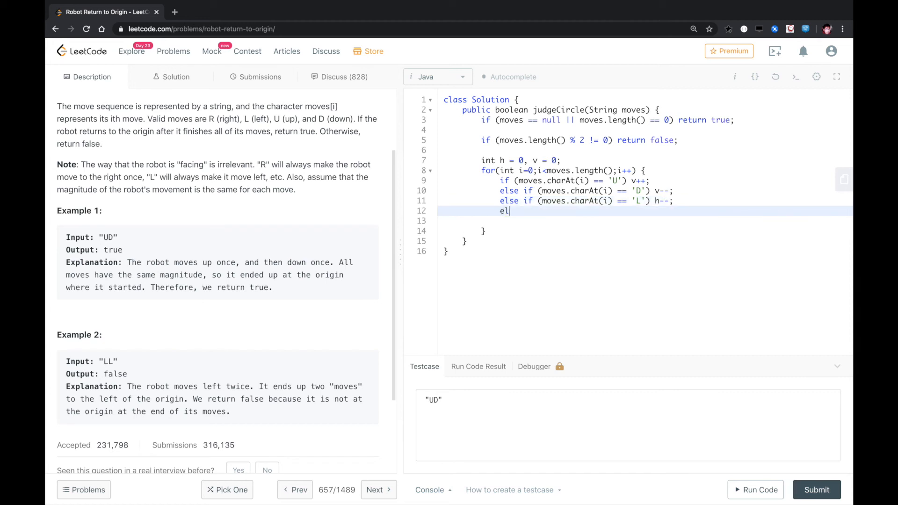
pyautogui.write('se if')
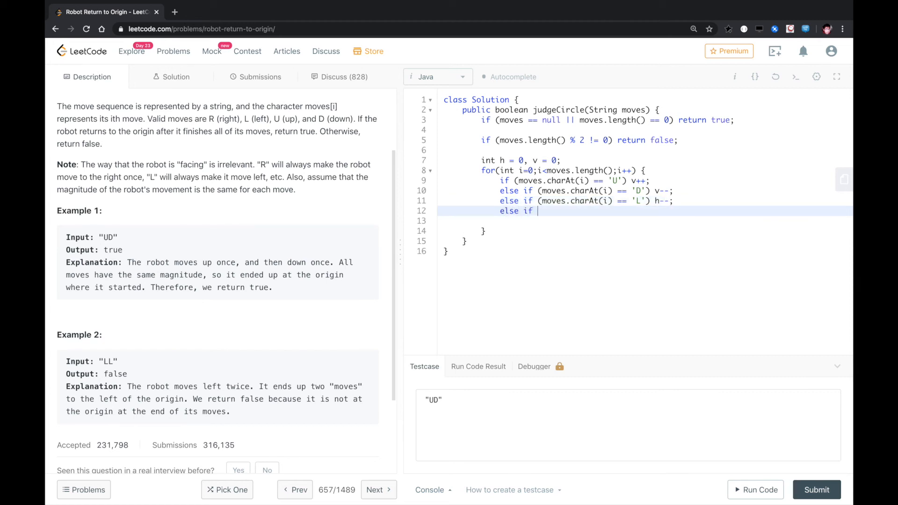
pyautogui.write('(moves.charAt(i)')
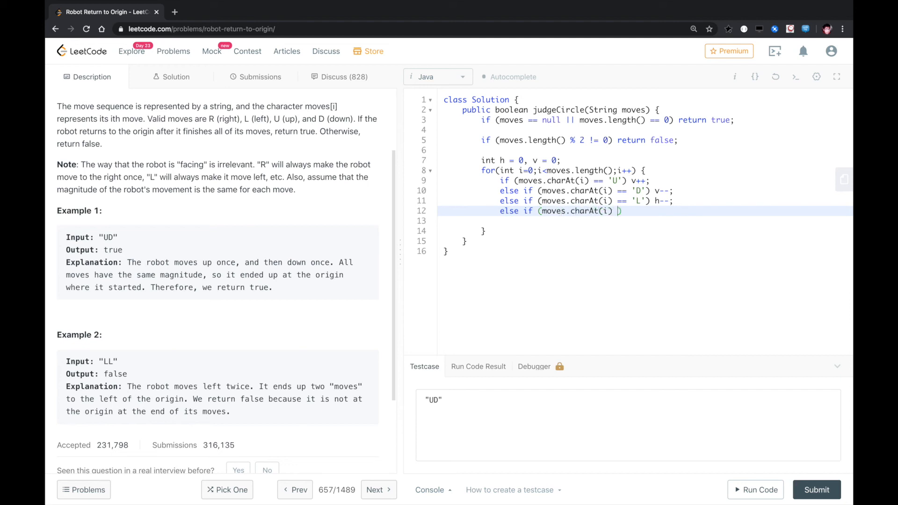
pyautogui.write("== 'R')")
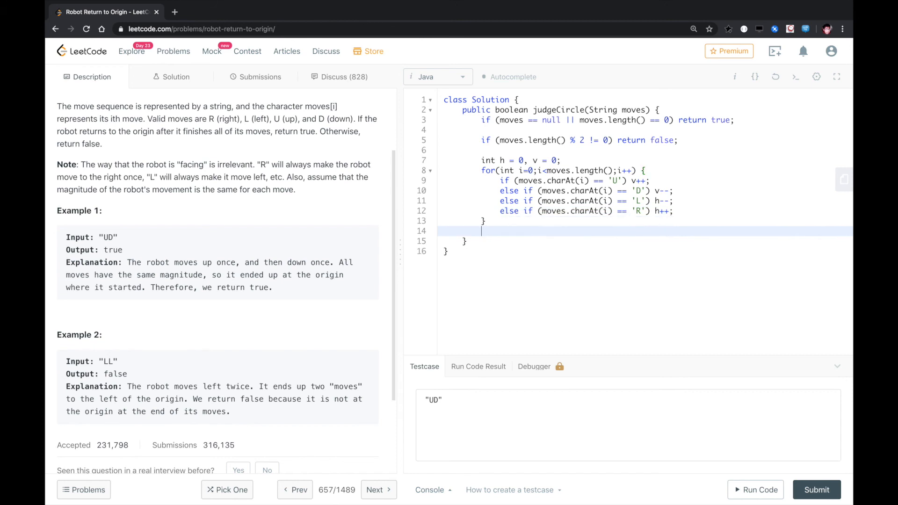
# - After the loop, write return (h == 0 && v == 0) ? true : false;
pyautogui.write('if')
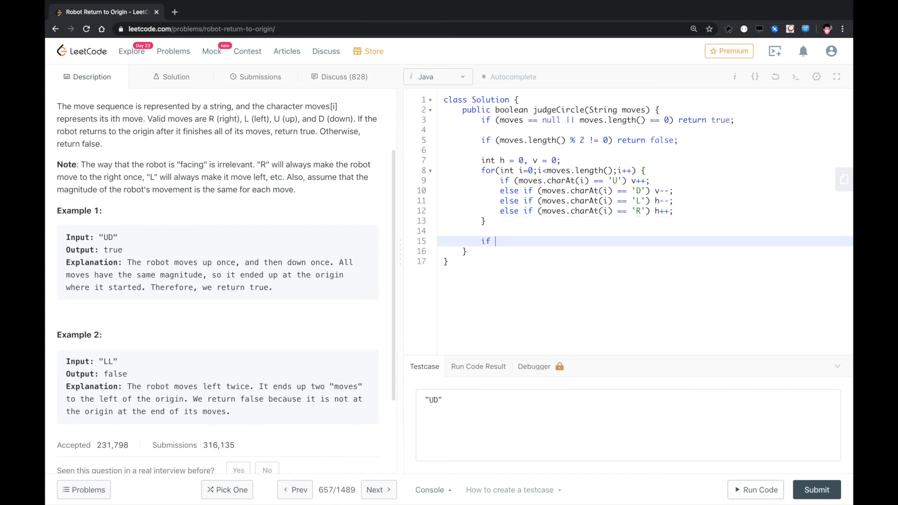
pyautogui.write('return')
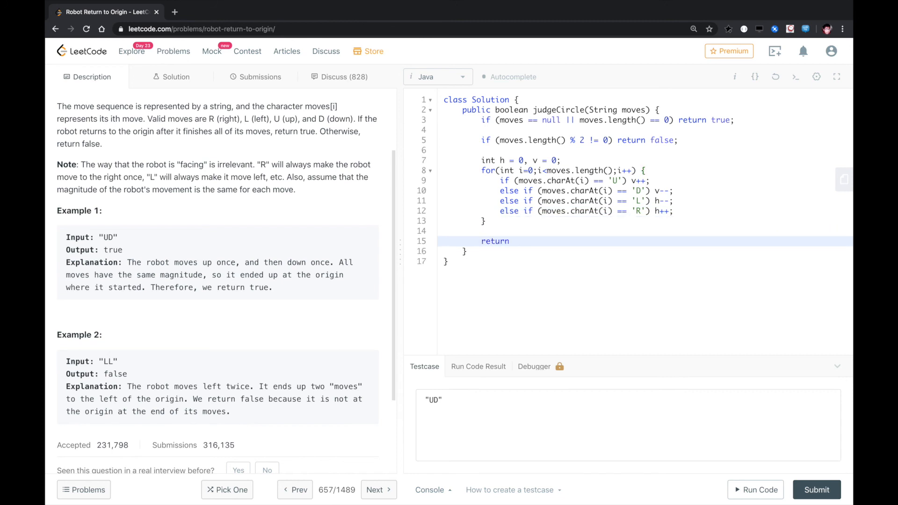
pyautogui.write('(h ==')
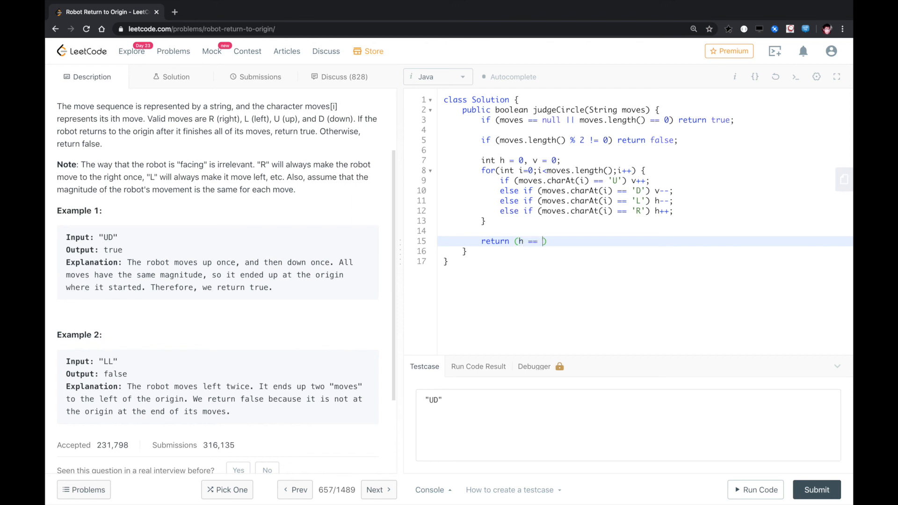
pyautogui.write('0 &&')
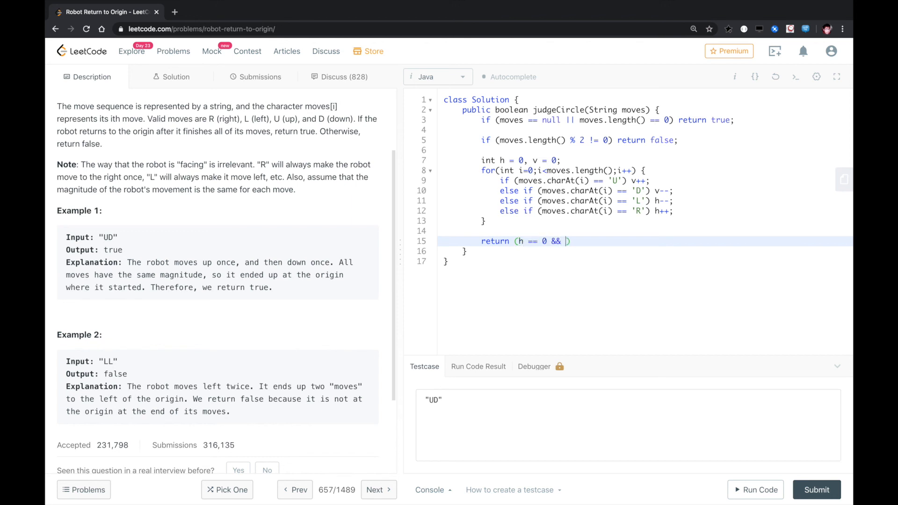
pyautogui.write('v == 0)')
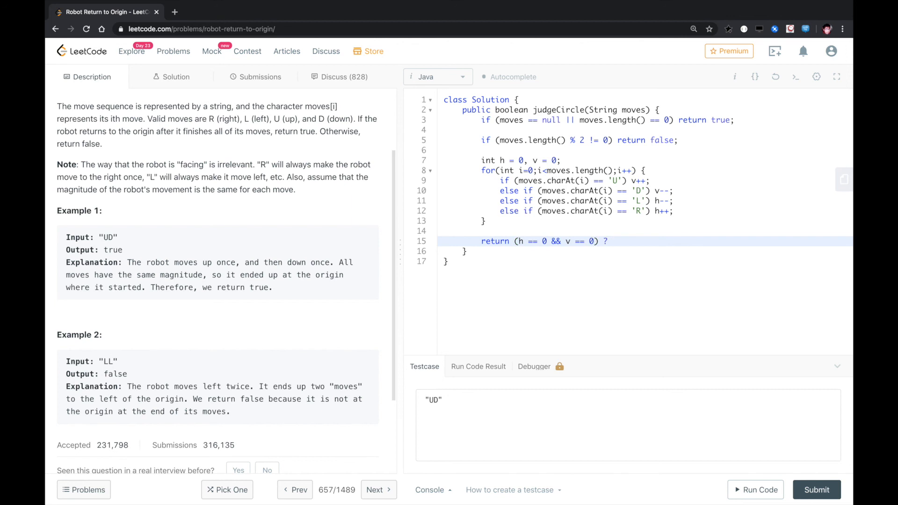
pyautogui.write('t')
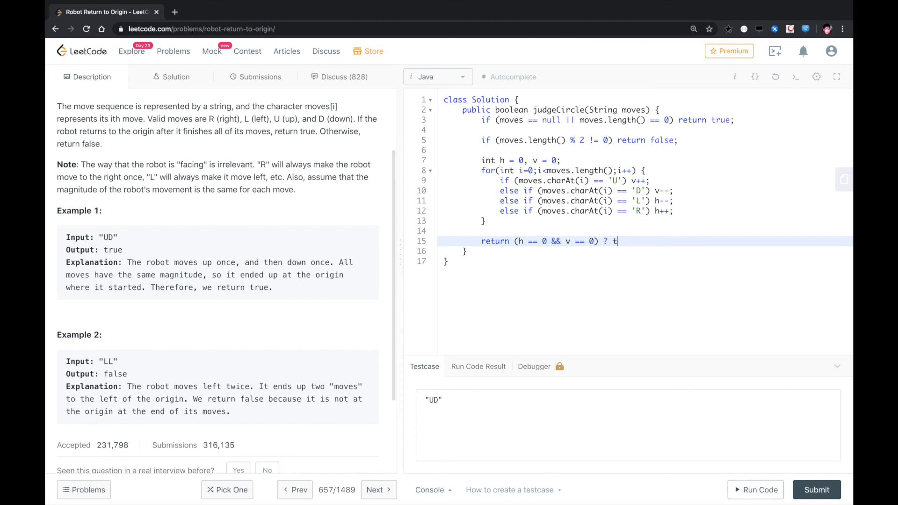
pyautogui.write('rue : false;')
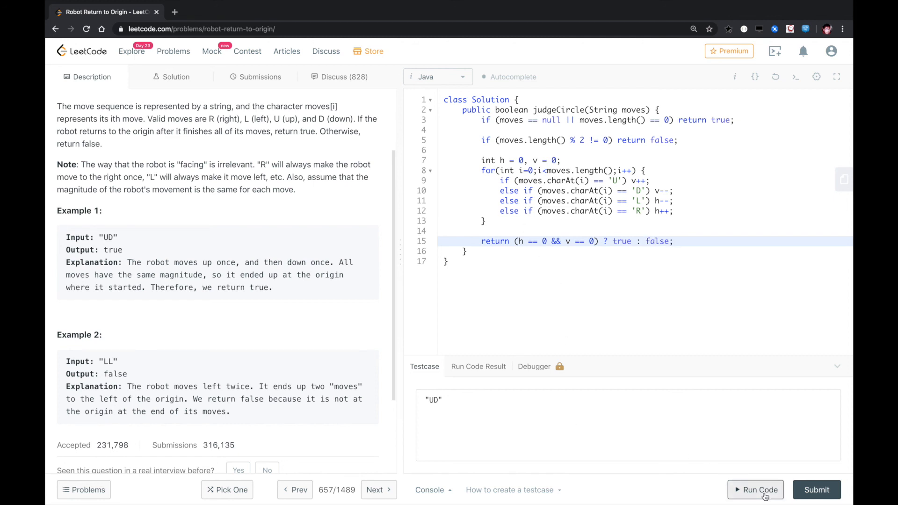
# - Run the code on "UD", submit it, and view the Accepted result with 7 ms runtime
pyautogui.click(755, 489)
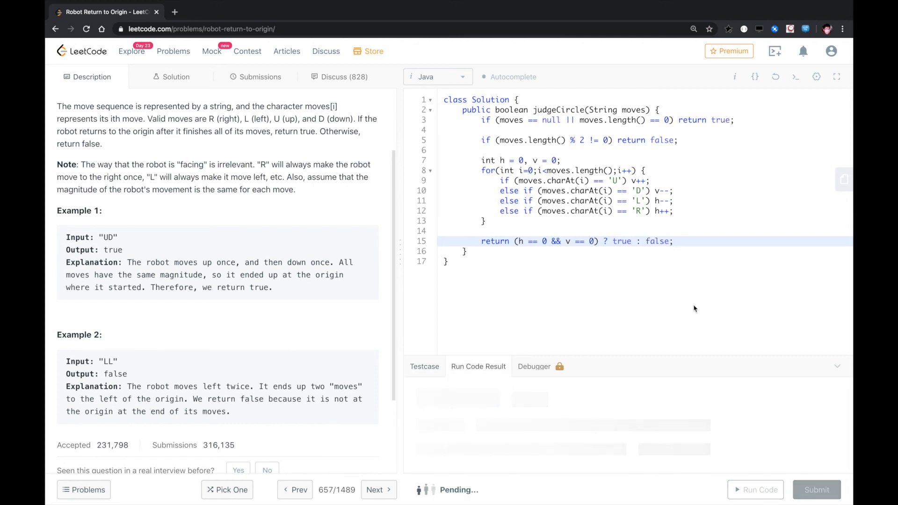
pyautogui.click(755, 489)
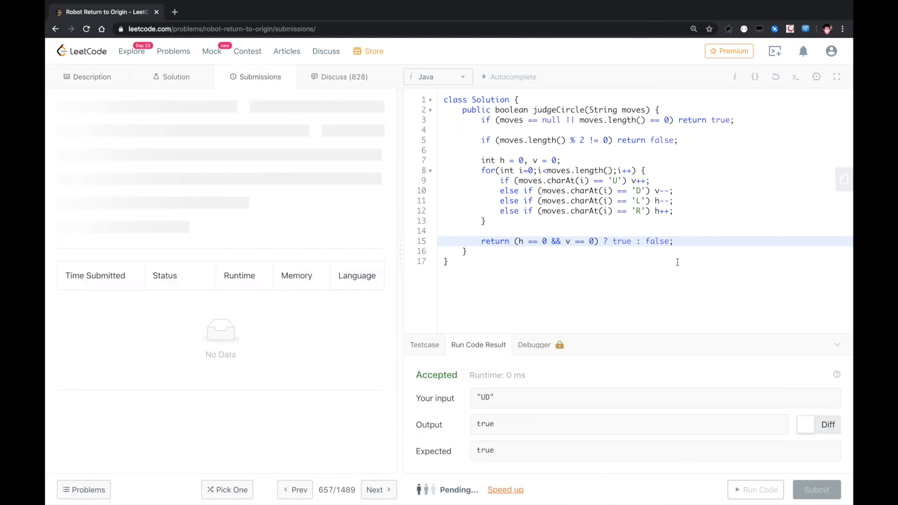
pyautogui.click(816, 489)
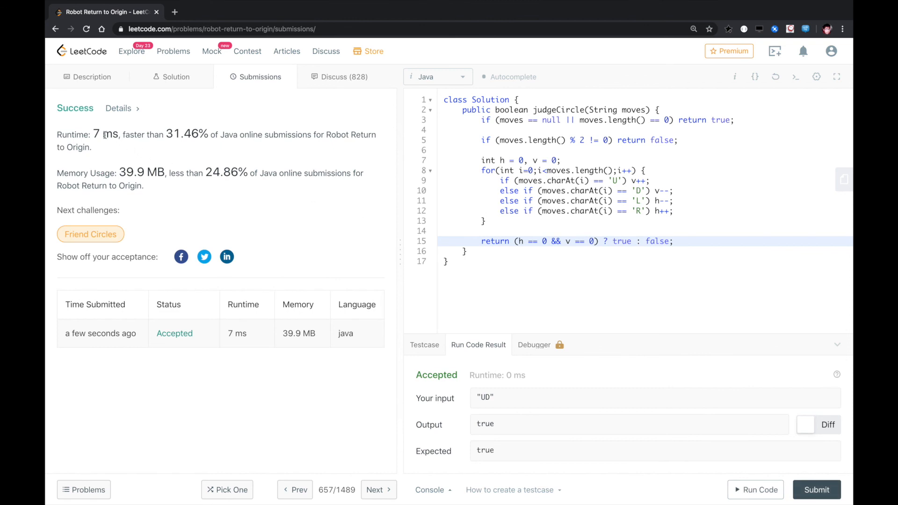
pyautogui.moveTo(102, 134); pyautogui.dragTo(92, 146)
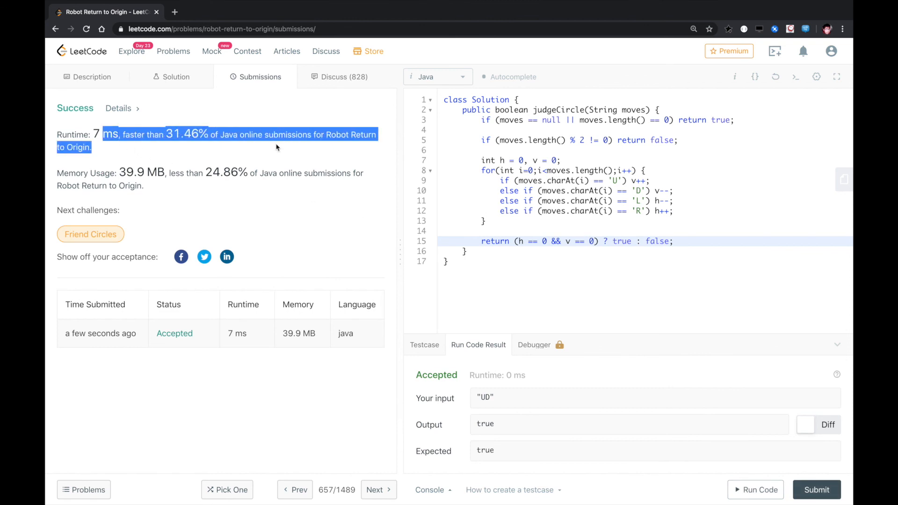